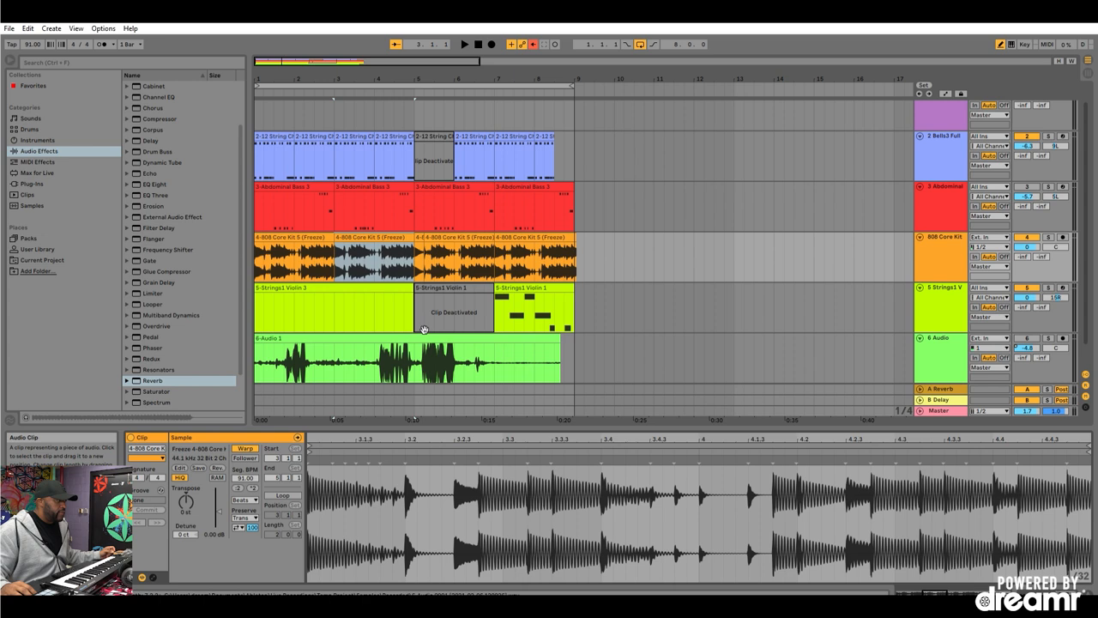
Select the 1 Audio vocal clip so its waveform shows in Clip View.
{"action": "left_click", "coordinate": [404, 369]}
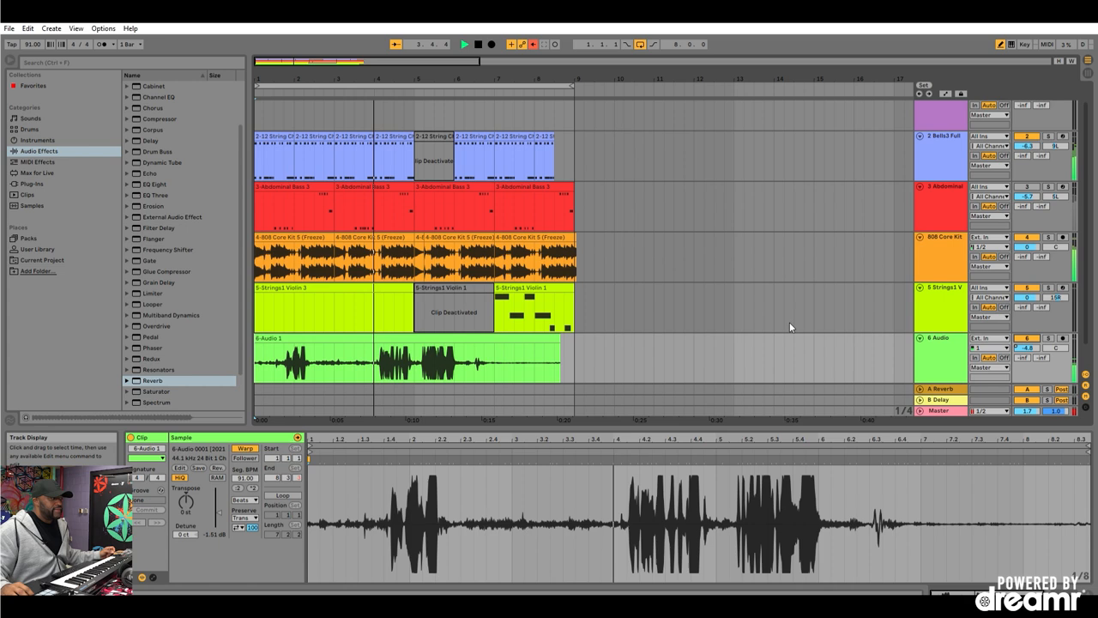
Adjust the vocal clip's Transpose and hide the Detail View.
{"action": "left_click", "coordinate": [460, 45]}
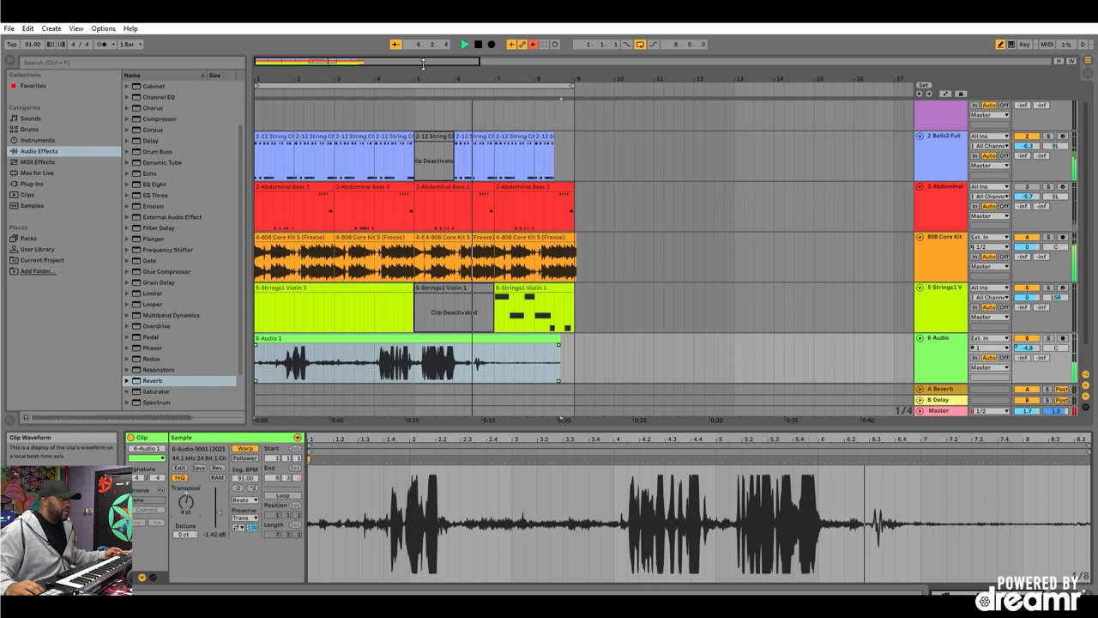
{"action": "left_click", "coordinate": [458, 44]}
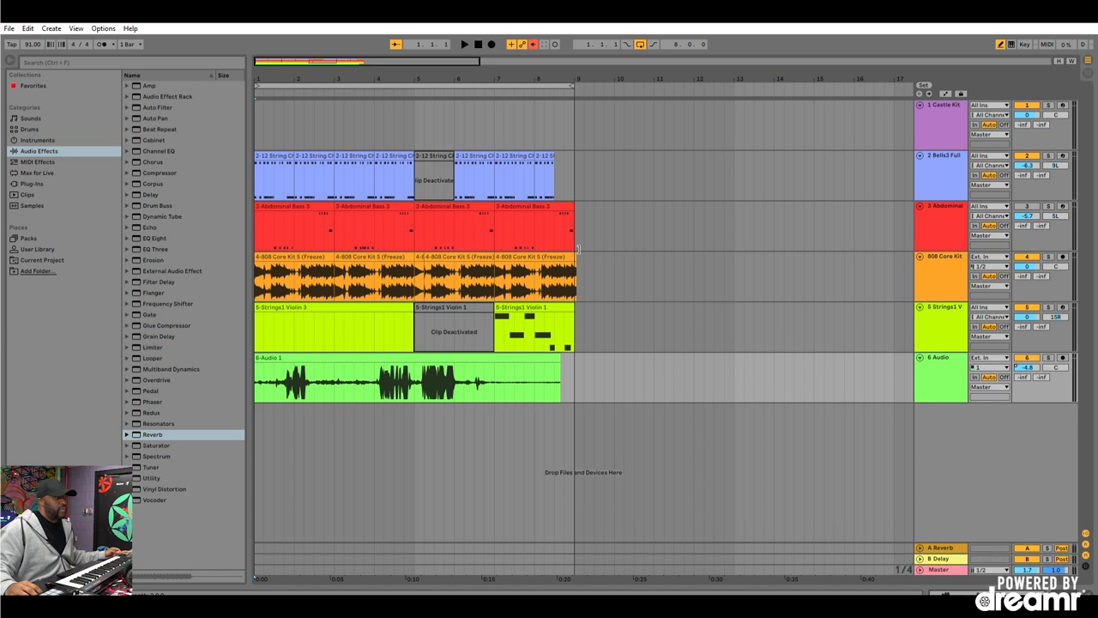
Save the beat project as a new Live Set via Save Live Set As.
{"action": "left_click", "coordinate": [10, 27]}
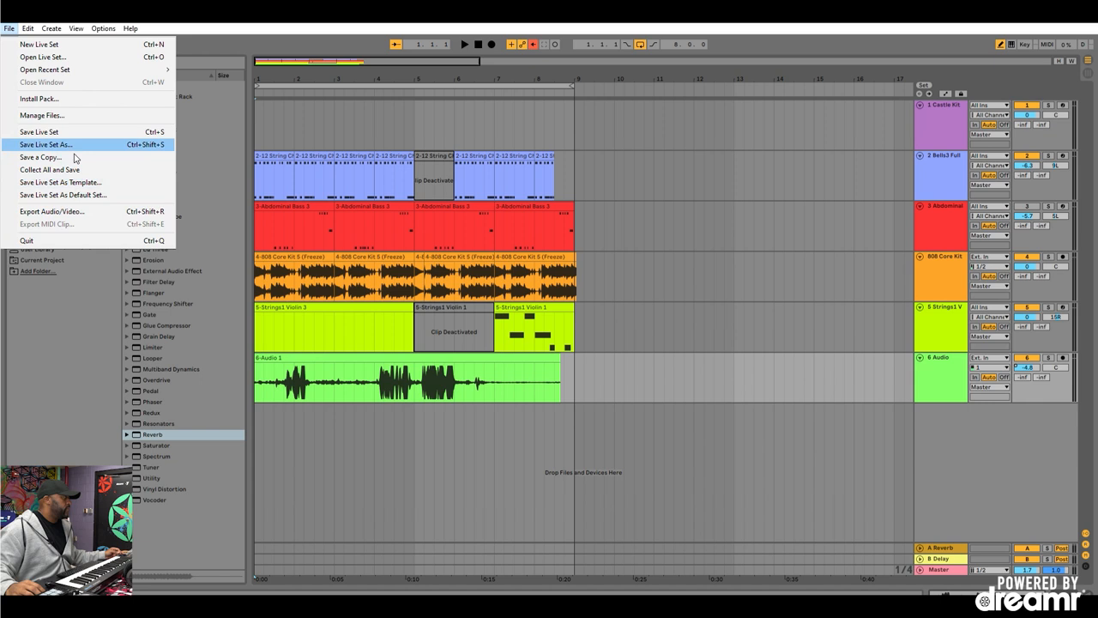
{"action": "left_click", "coordinate": [45, 144]}
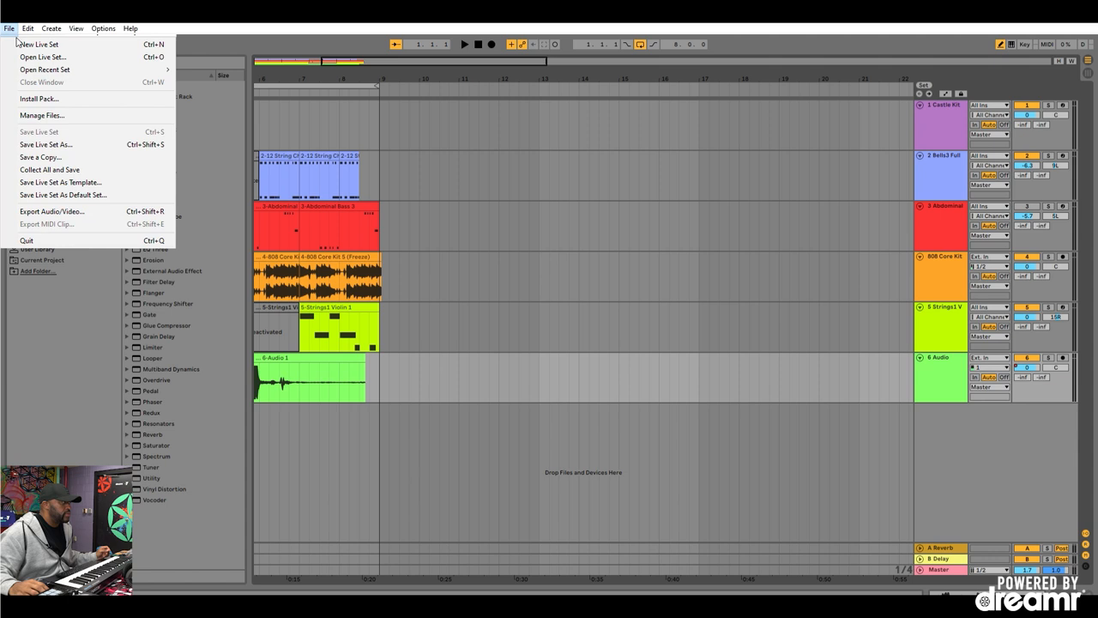
Reopen the saved set from Open Recent Set and show the Audio track's Device View.
{"action": "left_click", "coordinate": [411, 418]}
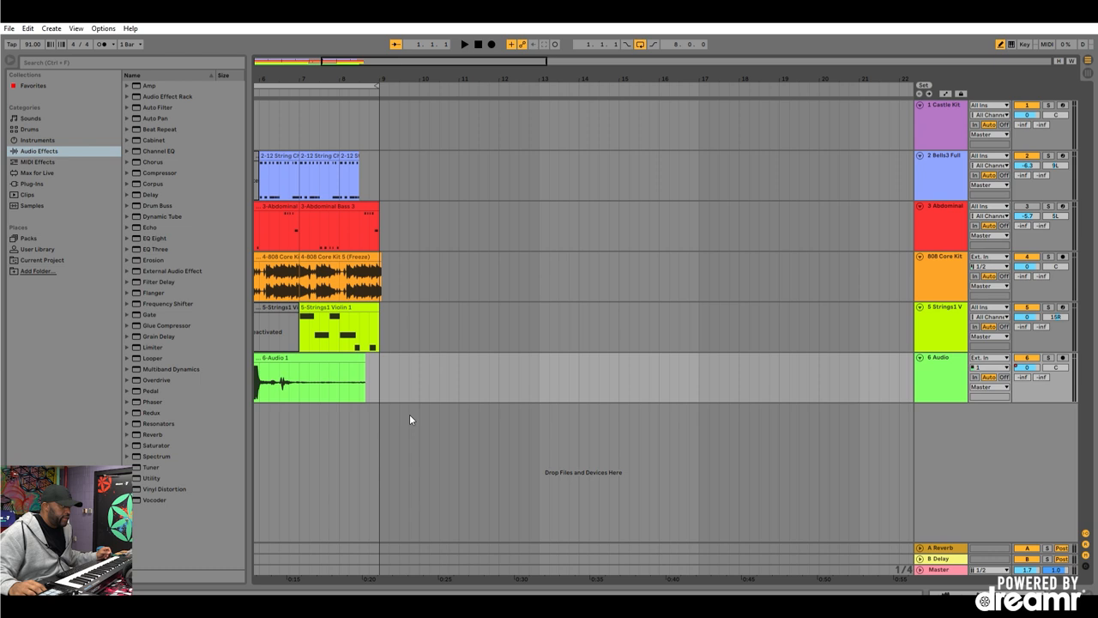
{"action": "left_click", "coordinate": [460, 47]}
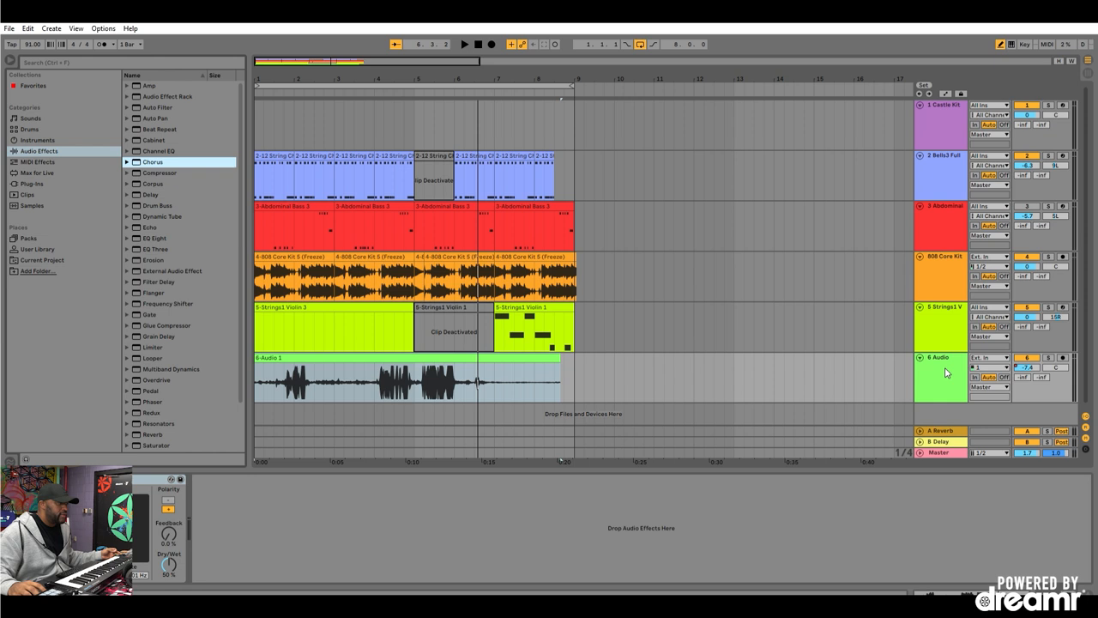
Switch to Session View with all six tracks' mixer channels visible.
{"action": "left_click", "coordinate": [488, 48]}
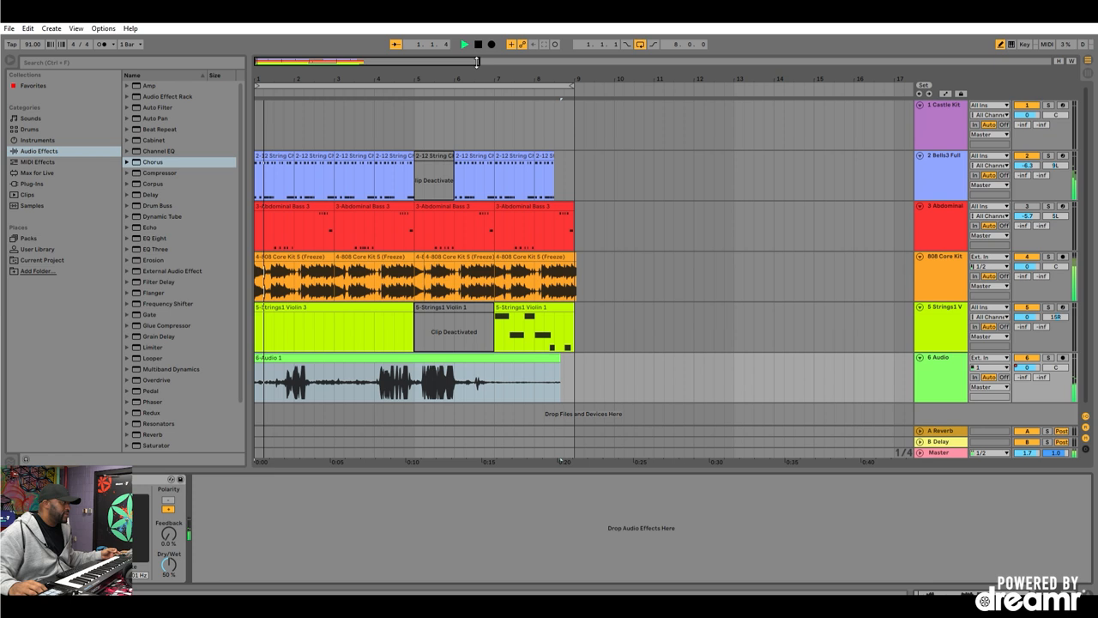
{"action": "left_click", "coordinate": [487, 48]}
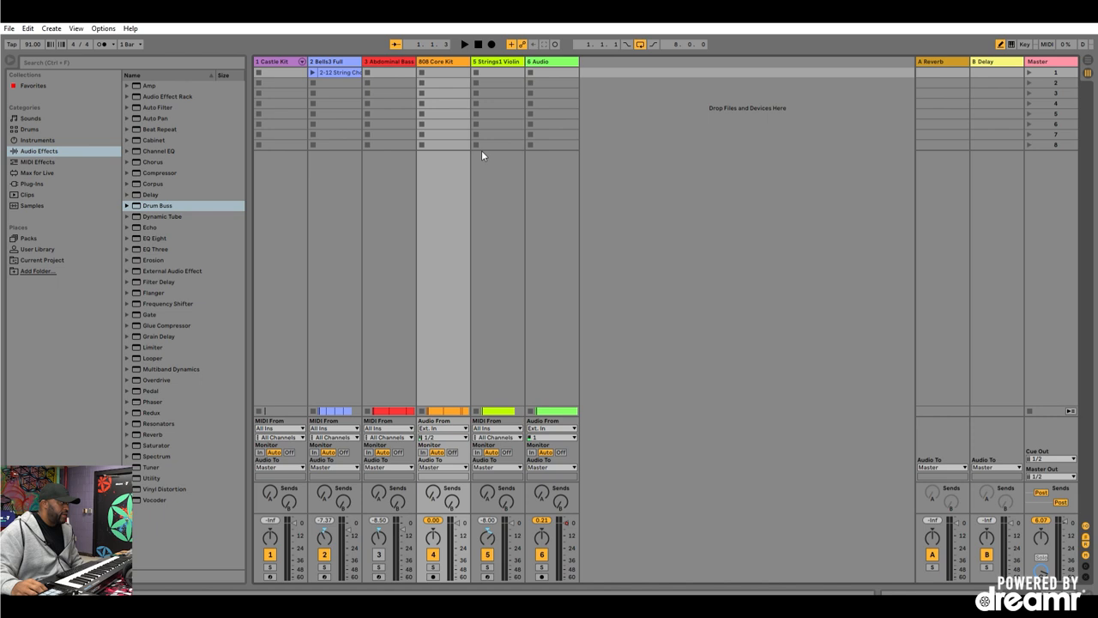
Rename the vocal Audio track to a name beginning with BREEZY.
{"action": "left_click", "coordinate": [471, 39]}
{"action": "type", "text": "BREEZEY"}
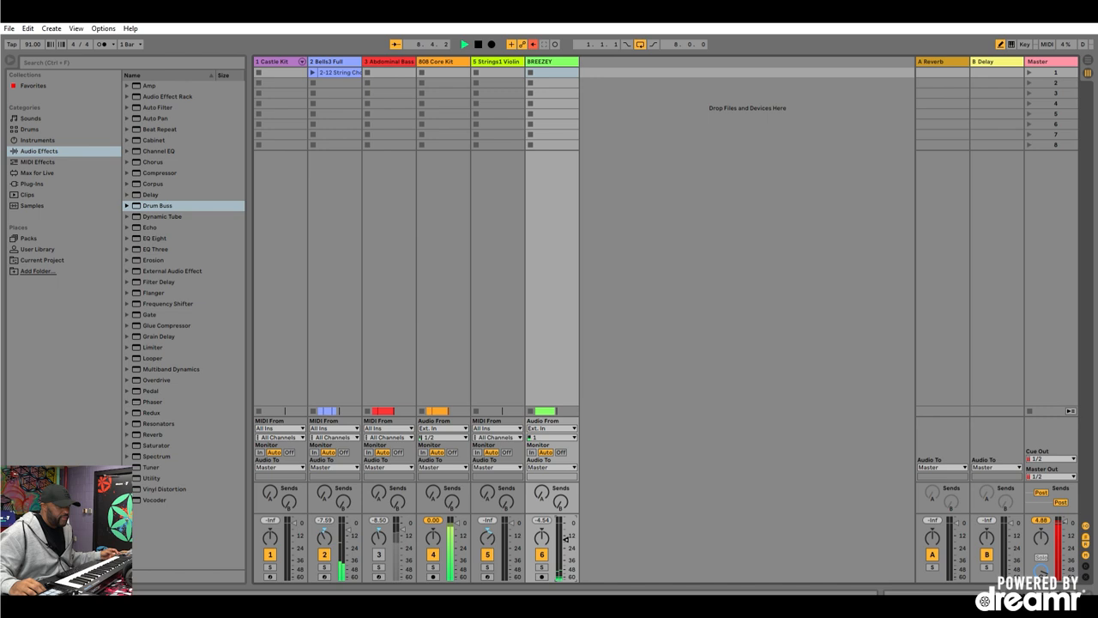
{"action": "left_click", "coordinate": [467, 45]}
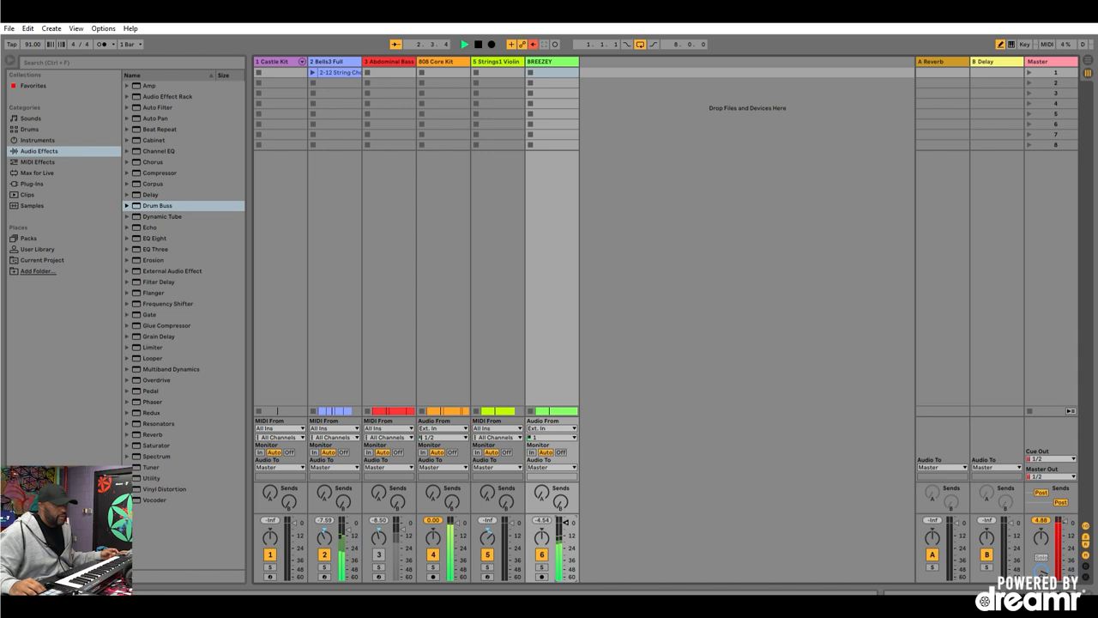